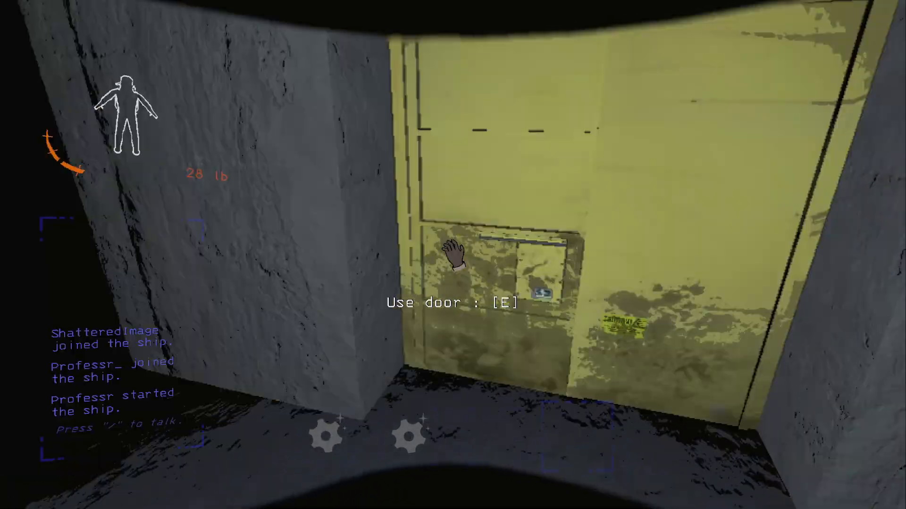
{"action": "key", "text": "e"}
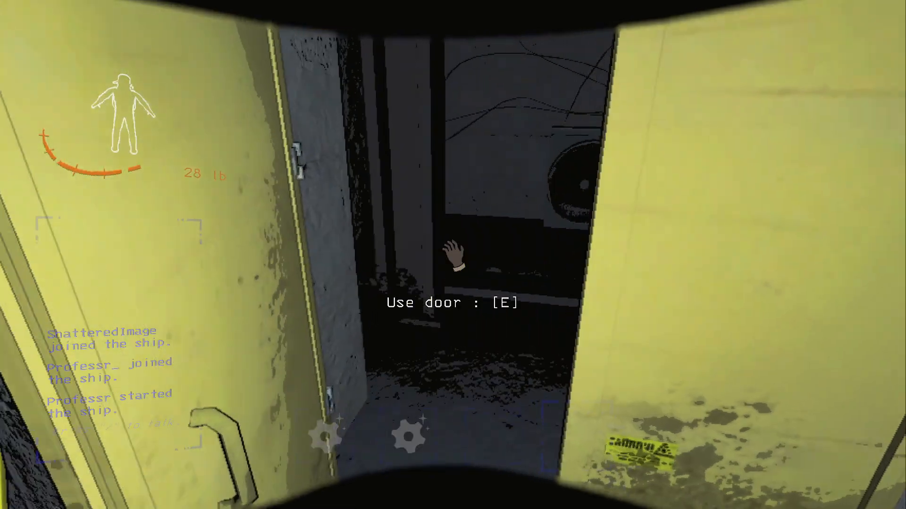
{"action": "key", "text": "e"}
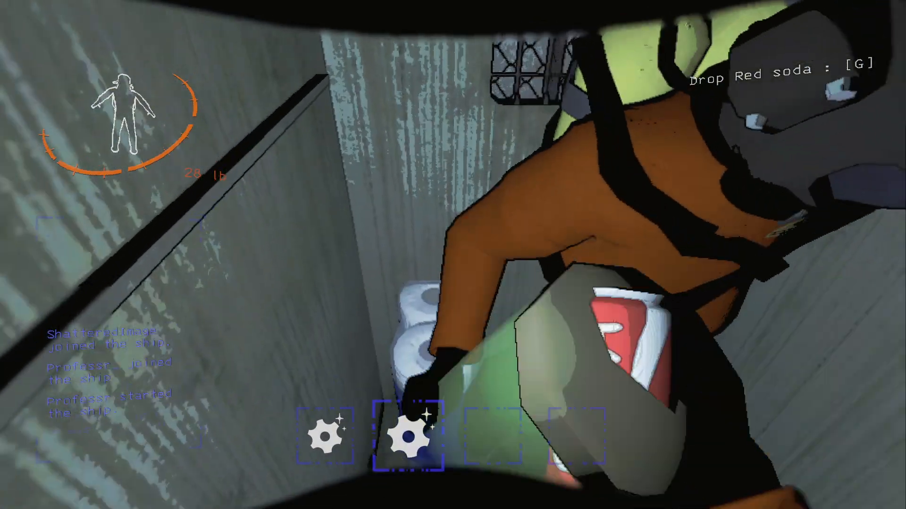
{"action": "key", "text": "g"}
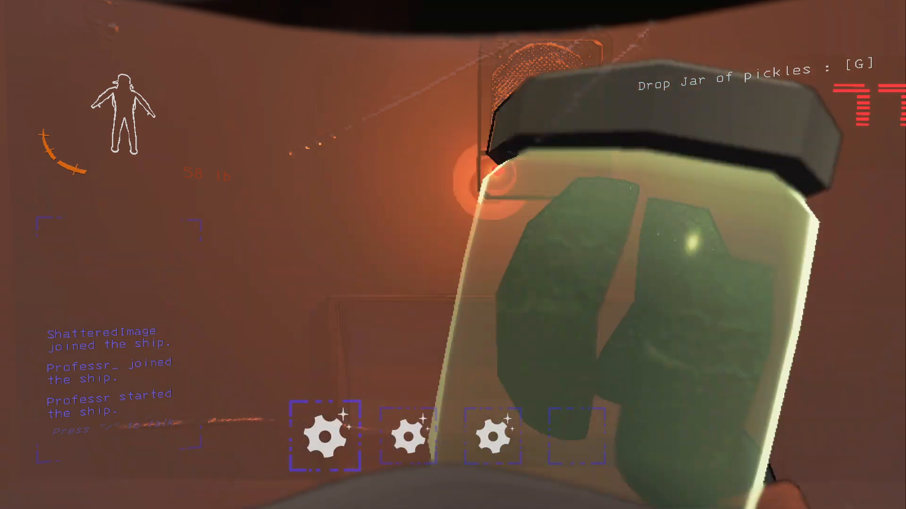
{"action": "key", "text": "g"}
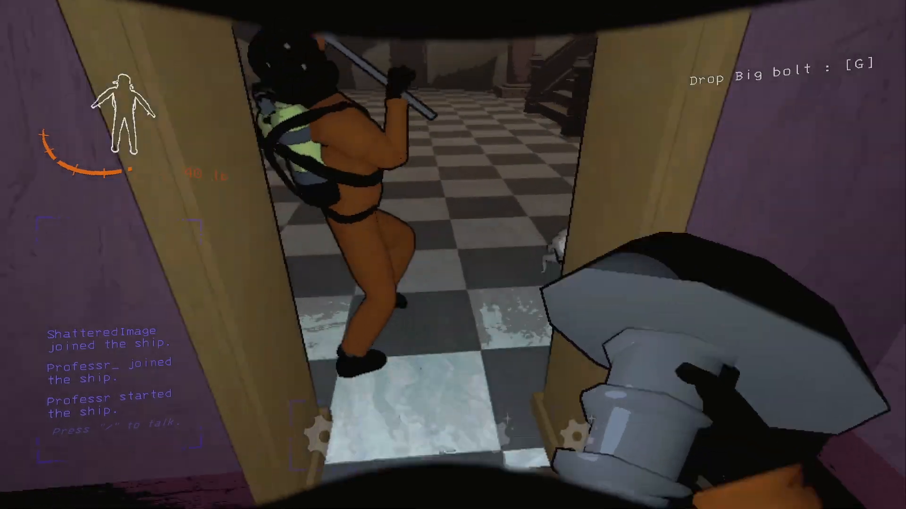
{"action": "scroll", "scroll_direction": "right", "scroll_amount": 3}
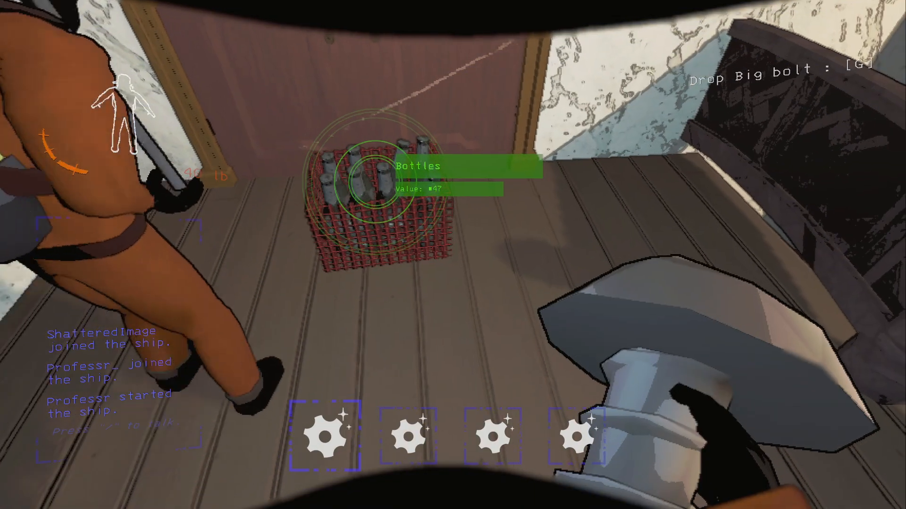
{"action": "key", "text": "g"}
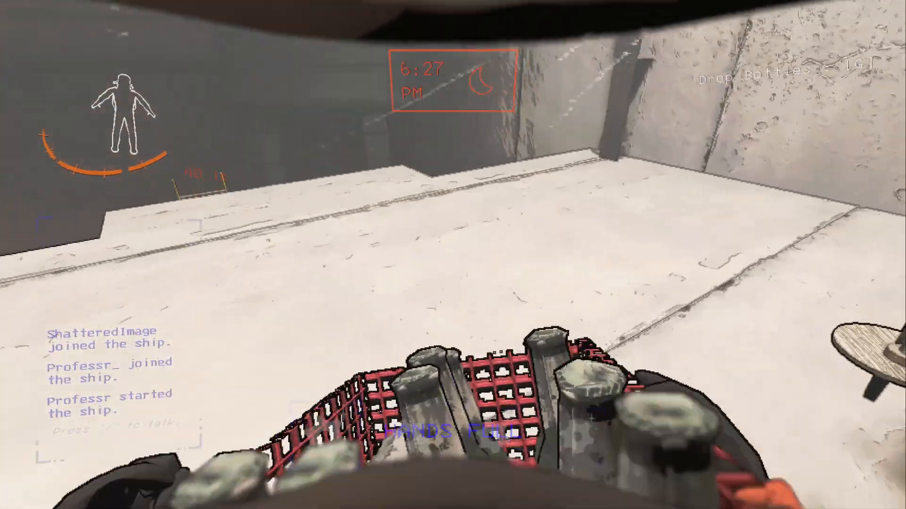
{"action": "mouse_move", "coordinate": [452, 254]}
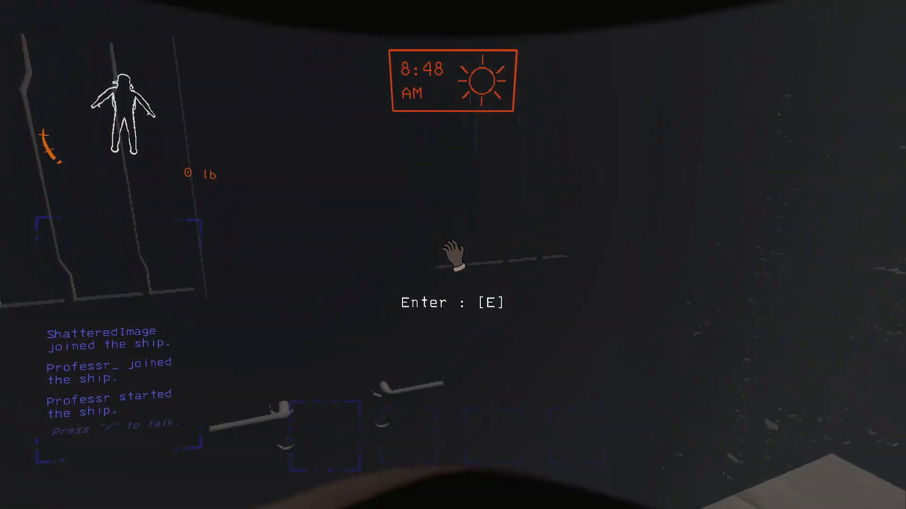
{"action": "key", "text": "e"}
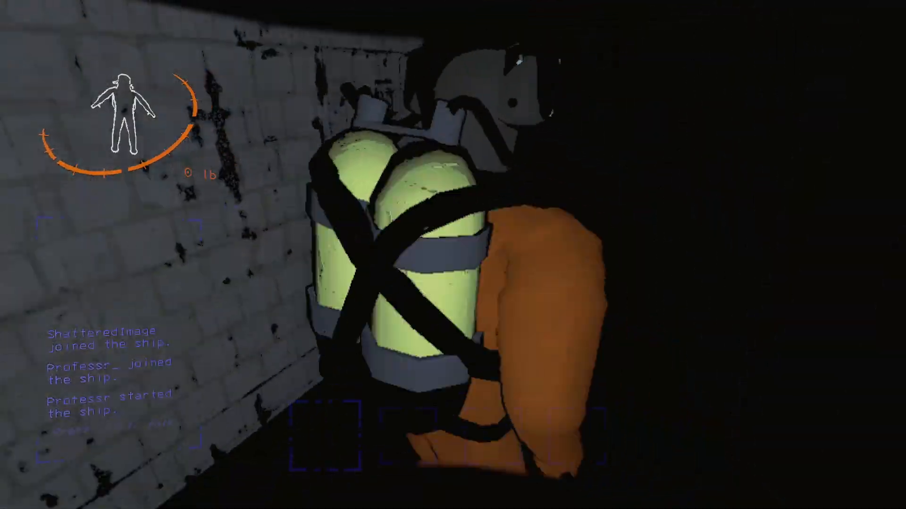
{"action": "mouse_move", "coordinate": [453, 254]}
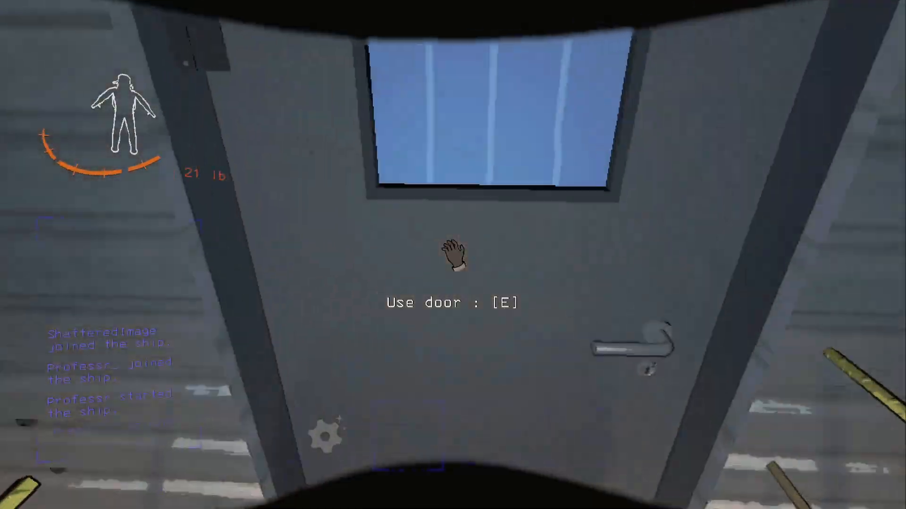
{"action": "key", "text": "e"}
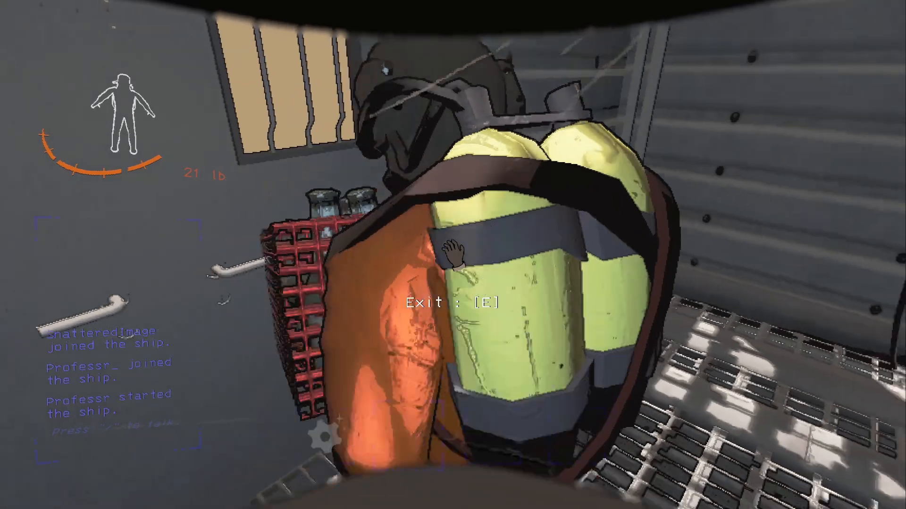
{"action": "key", "text": "e"}
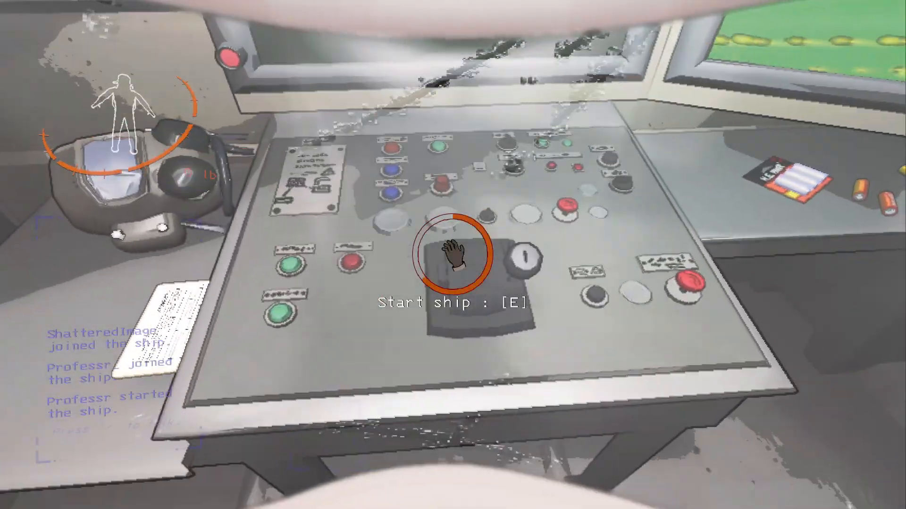
{"action": "key", "text": "e"}
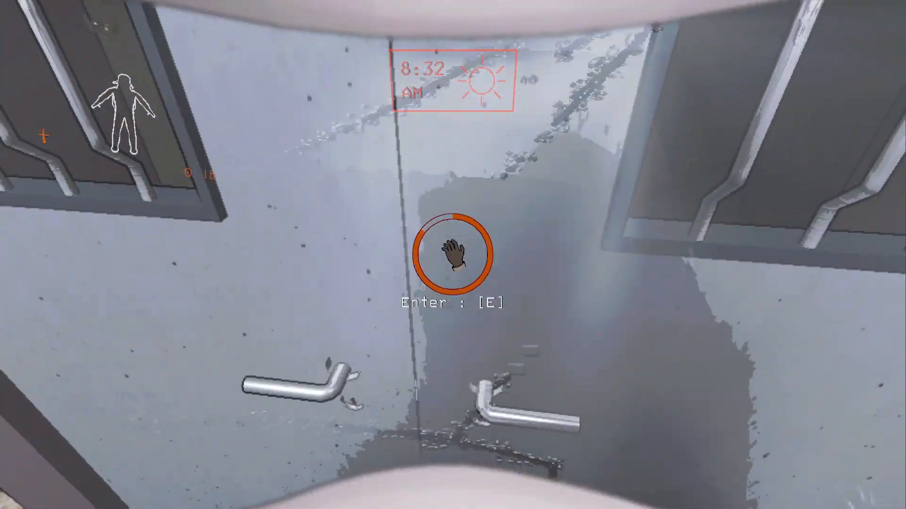
{"action": "key", "text": "e"}
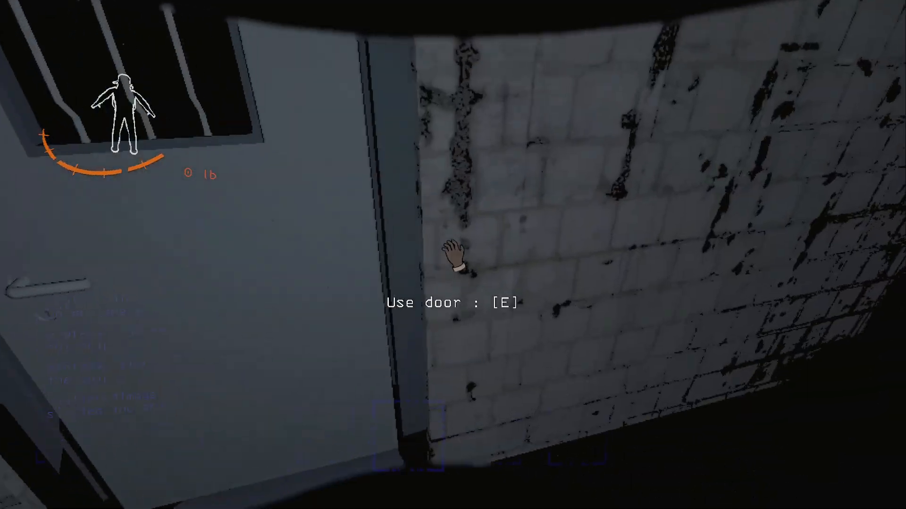
{"action": "key", "text": "e"}
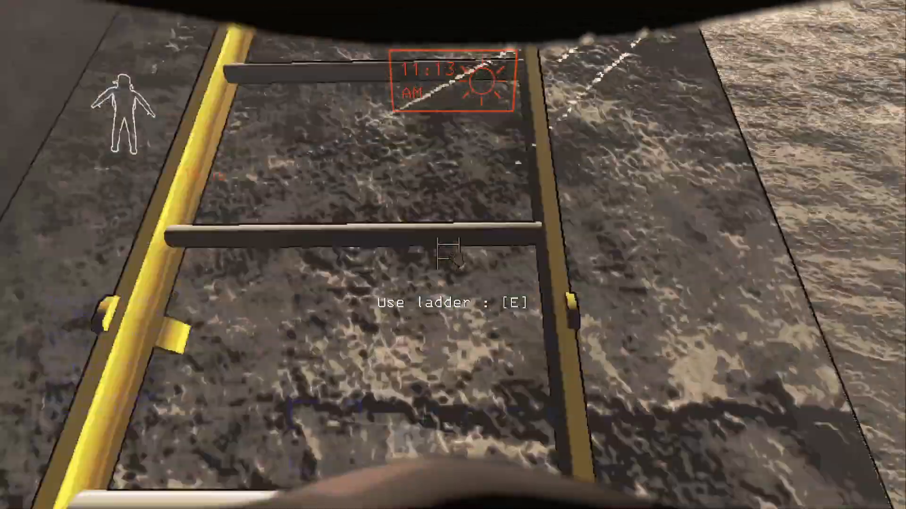
{"action": "key", "text": "e"}
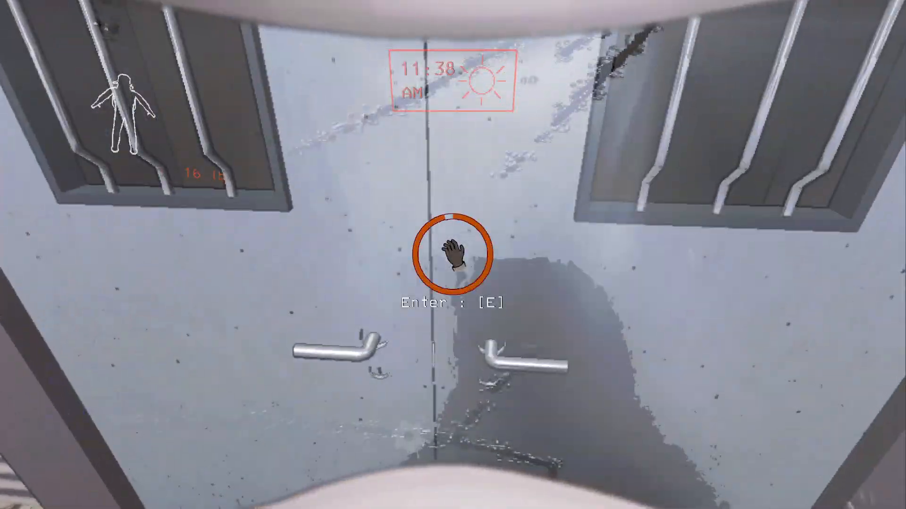
{"action": "key", "text": "e"}
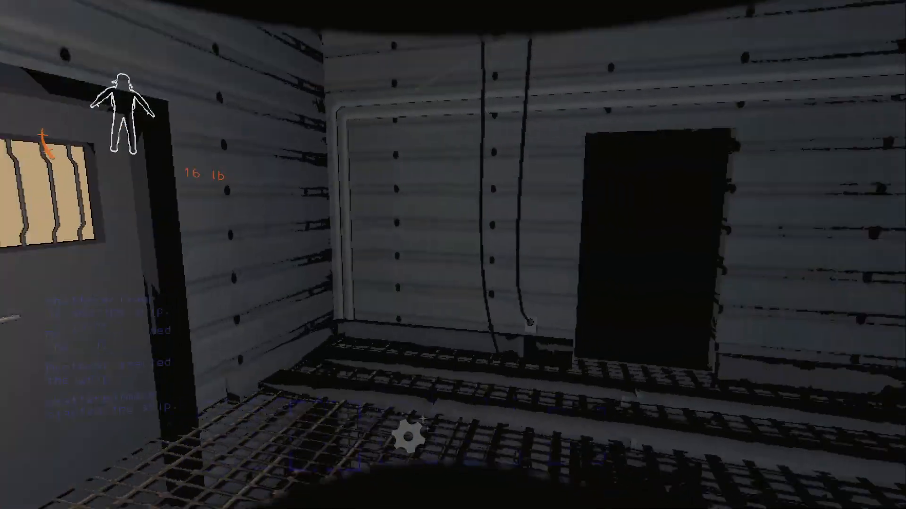